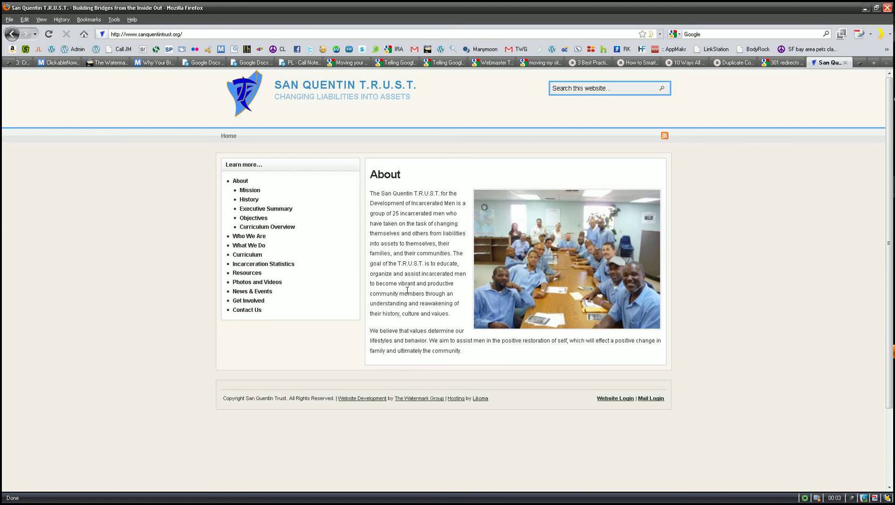
pyautogui.moveTo(163, 218)
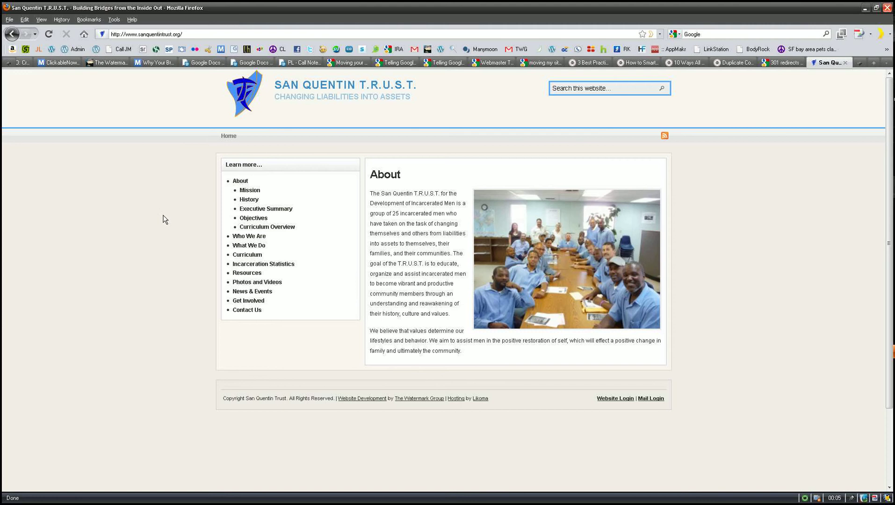
pyautogui.moveTo(123, 223)
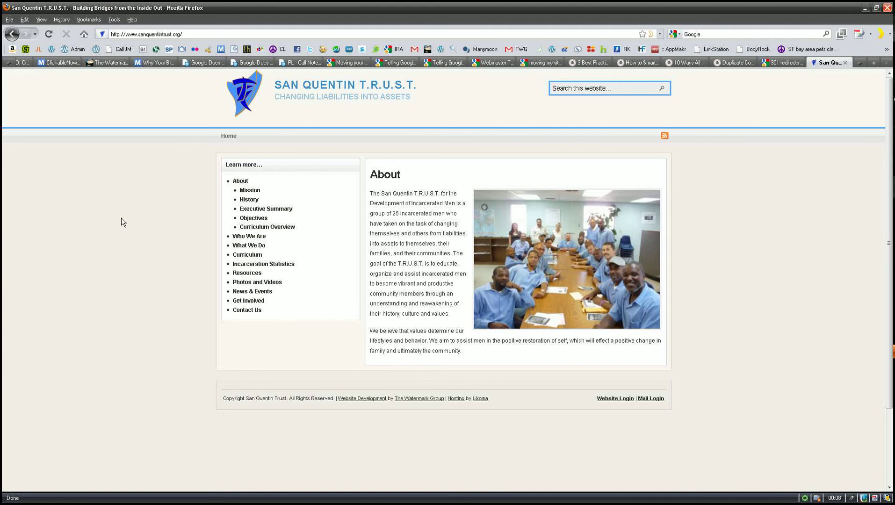
pyautogui.moveTo(117, 222)
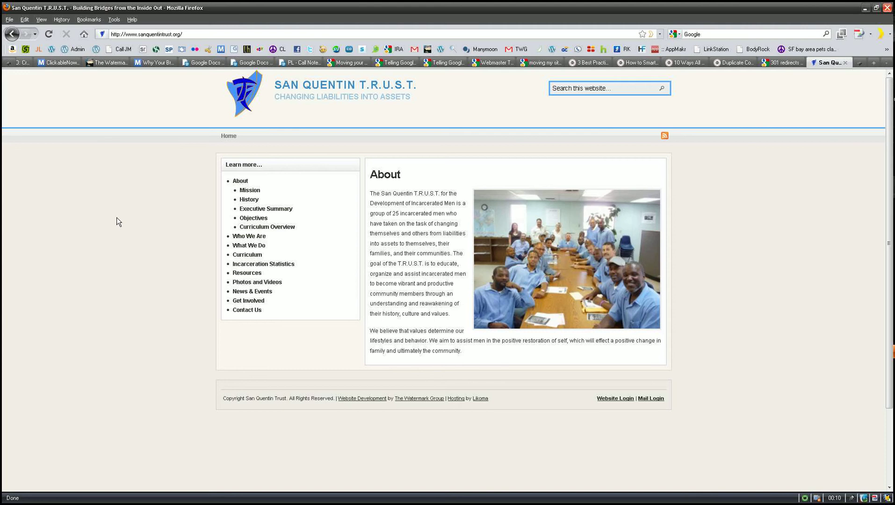
pyautogui.moveTo(257, 202)
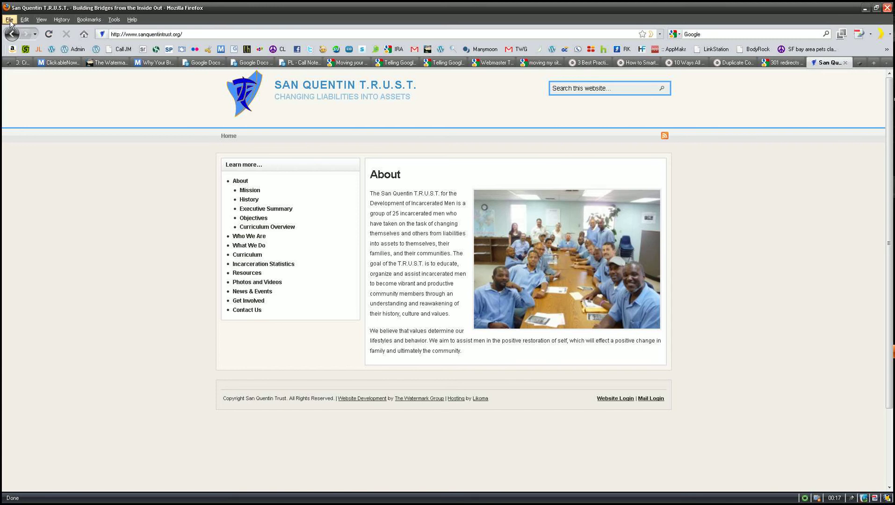
# - Show the print preview of the About page, where each link has its URL appended in parentheses
pyautogui.click(10, 19)
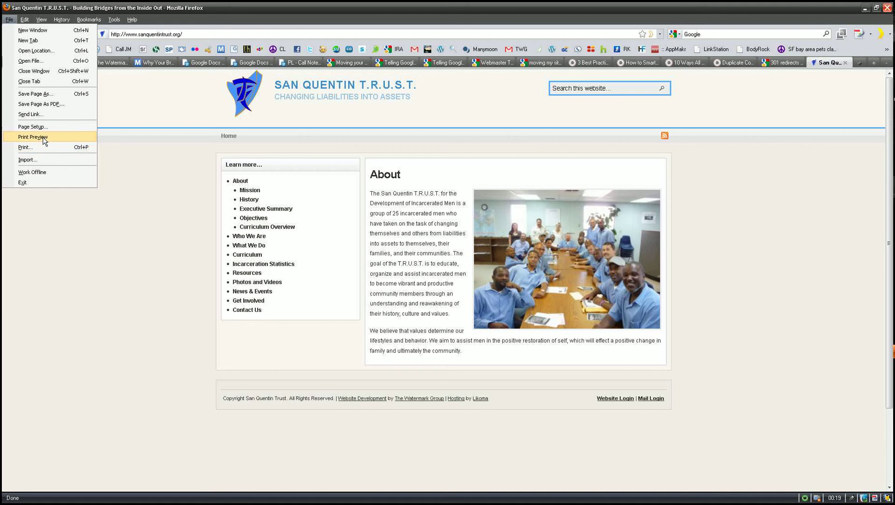
pyautogui.click(32, 137)
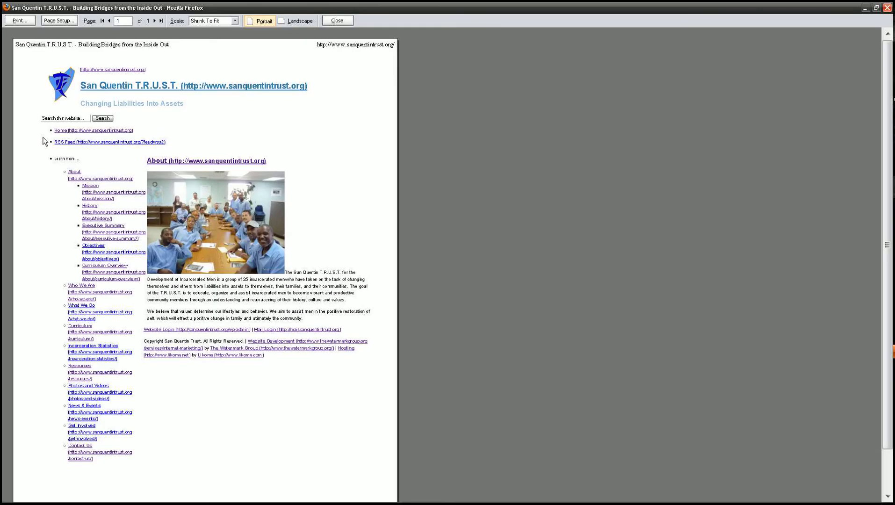
pyautogui.moveTo(102, 186)
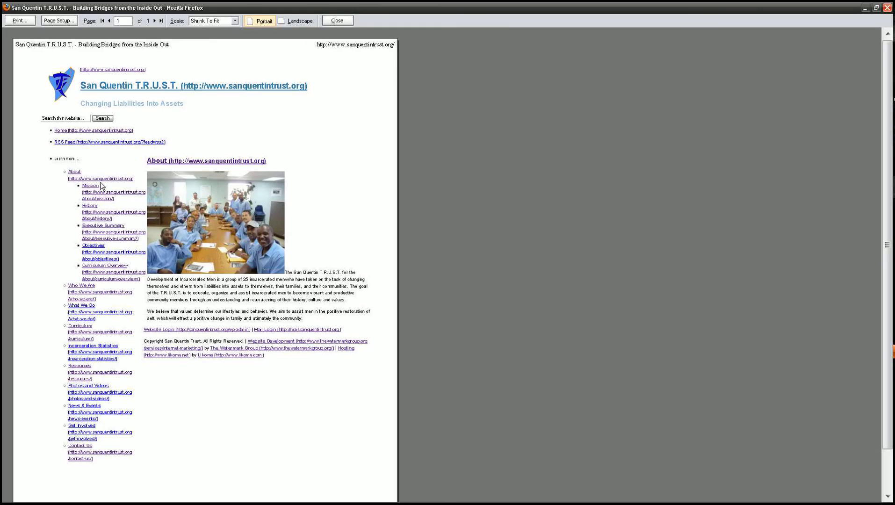
pyautogui.moveTo(208, 208)
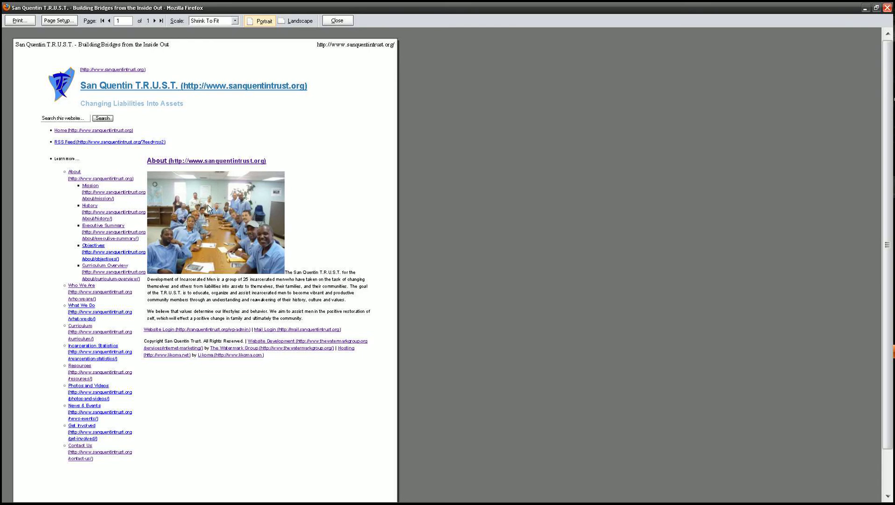
pyautogui.moveTo(118, 300)
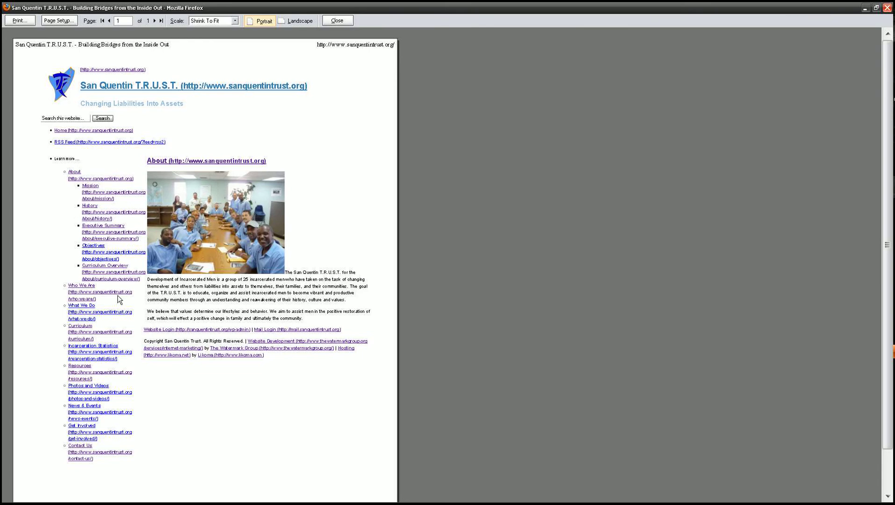
pyautogui.moveTo(128, 299)
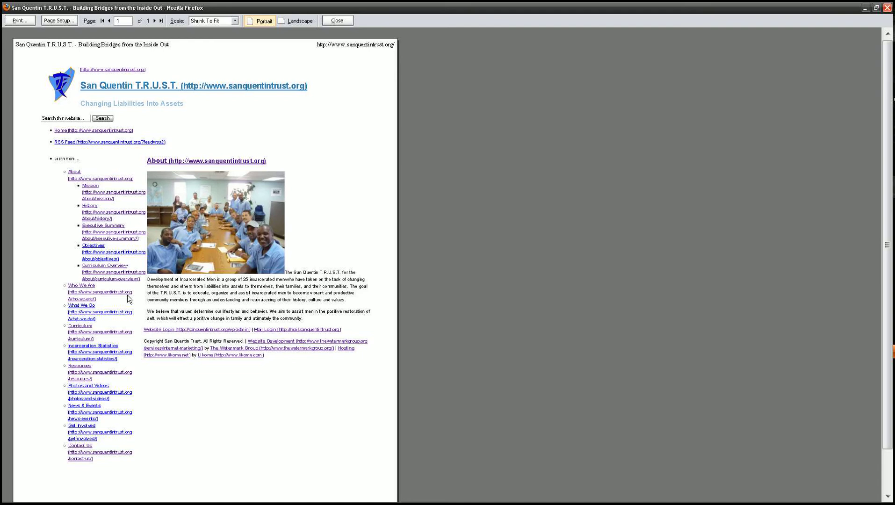
pyautogui.moveTo(131, 300)
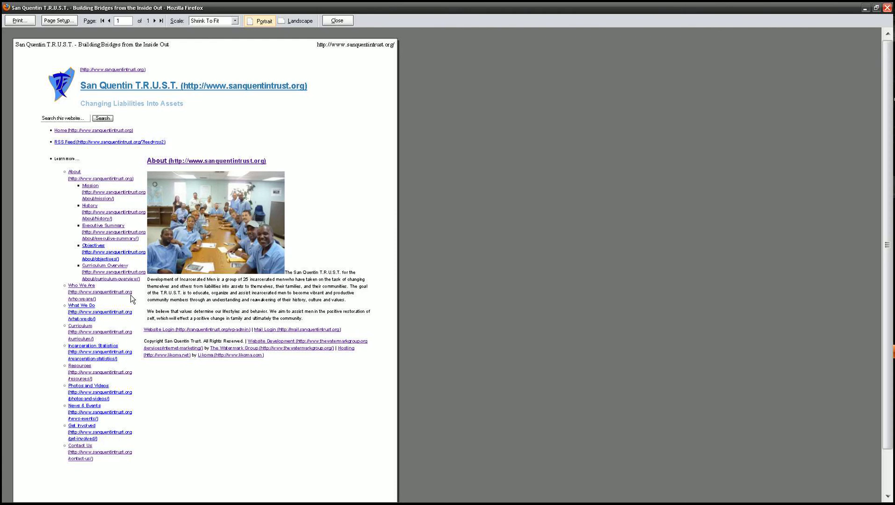
pyautogui.moveTo(67, 184)
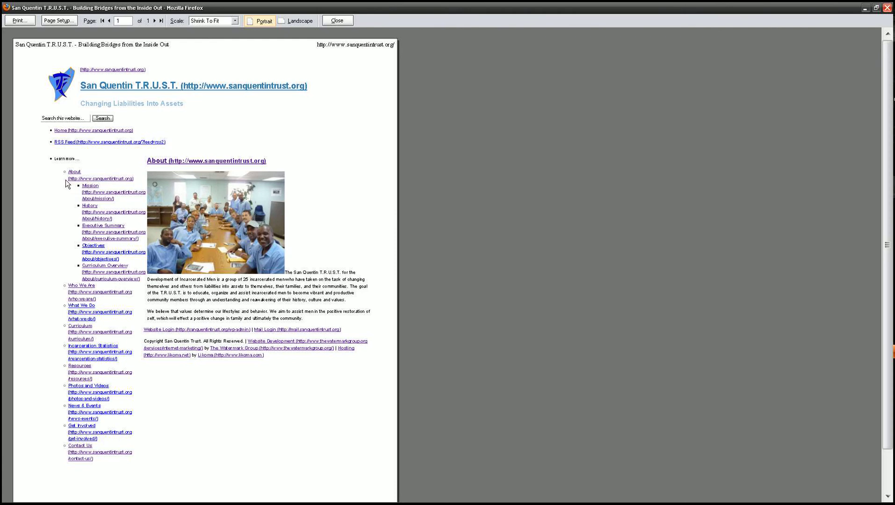
pyautogui.moveTo(123, 187)
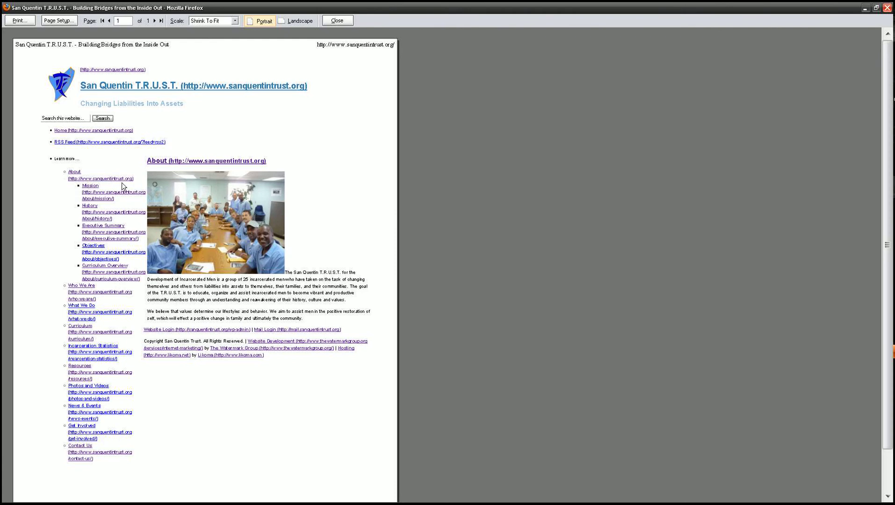
pyautogui.moveTo(111, 187)
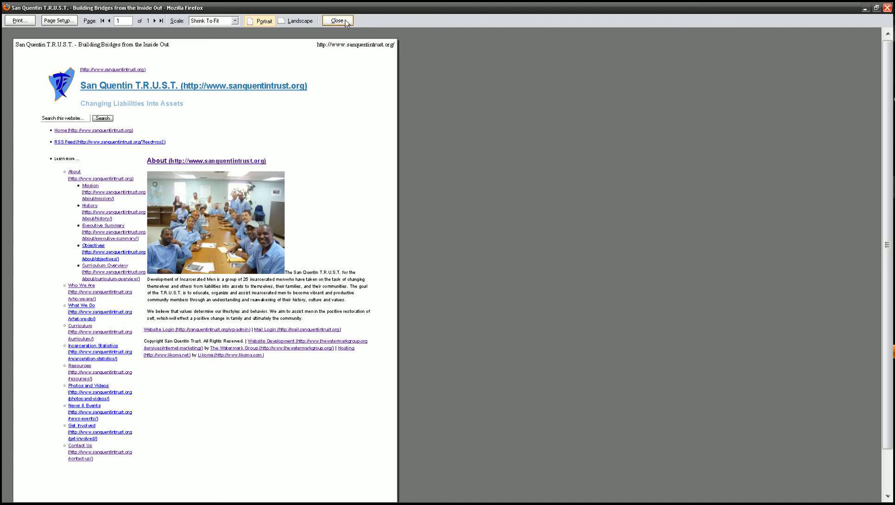
pyautogui.moveTo(358, 26)
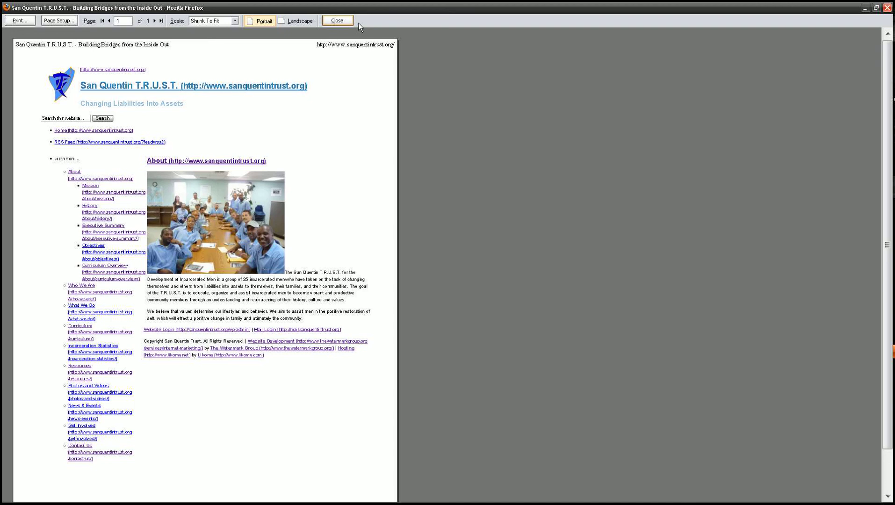
# - Close the print preview and bring up Firebug's CSS view showing screen.css
pyautogui.click(337, 19)
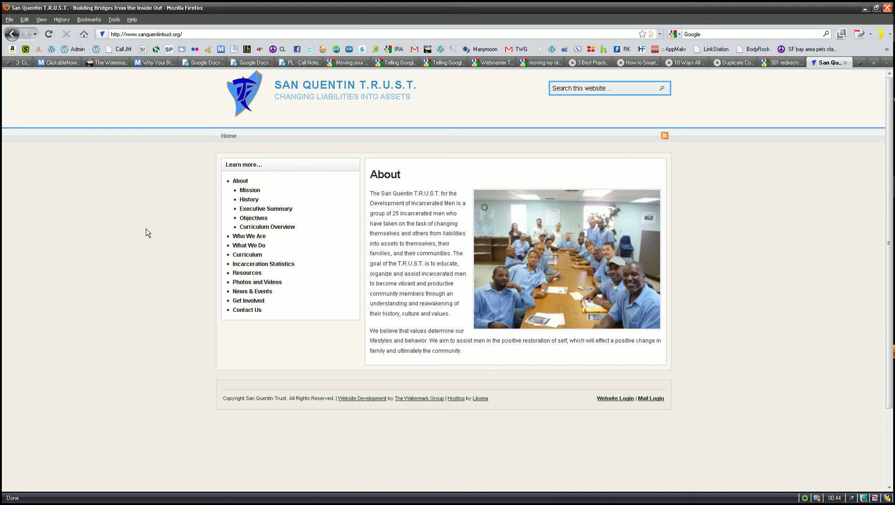
pyautogui.click(41, 19)
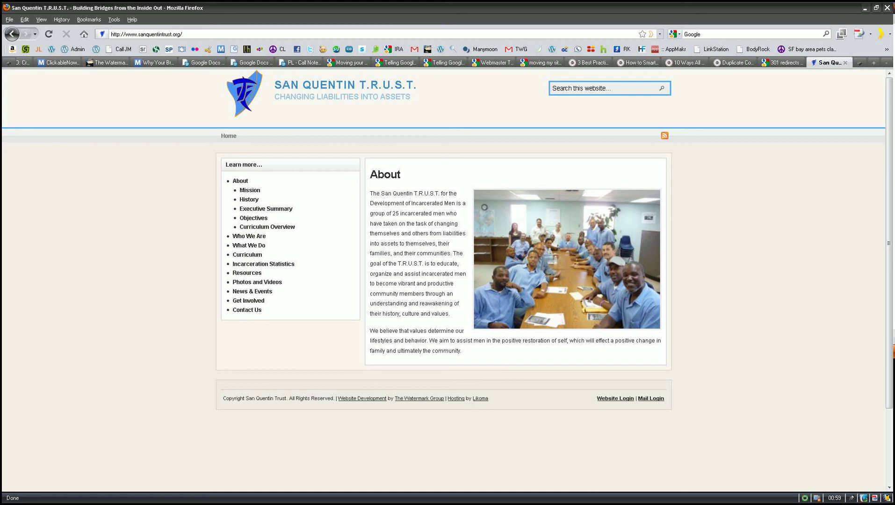
pyautogui.moveTo(792, 431)
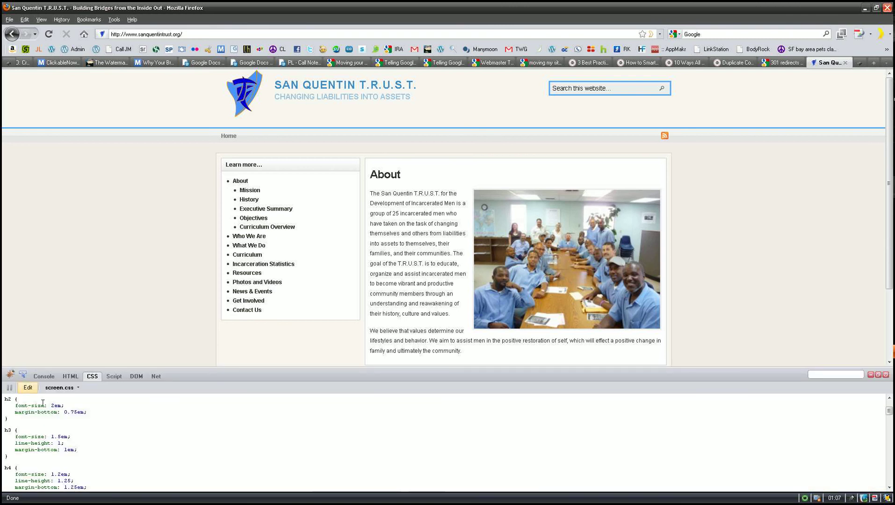
# - In print.css, replace the a:link:after content "(" attr(href) ")" with "" so no href is appended
pyautogui.click(59, 388)
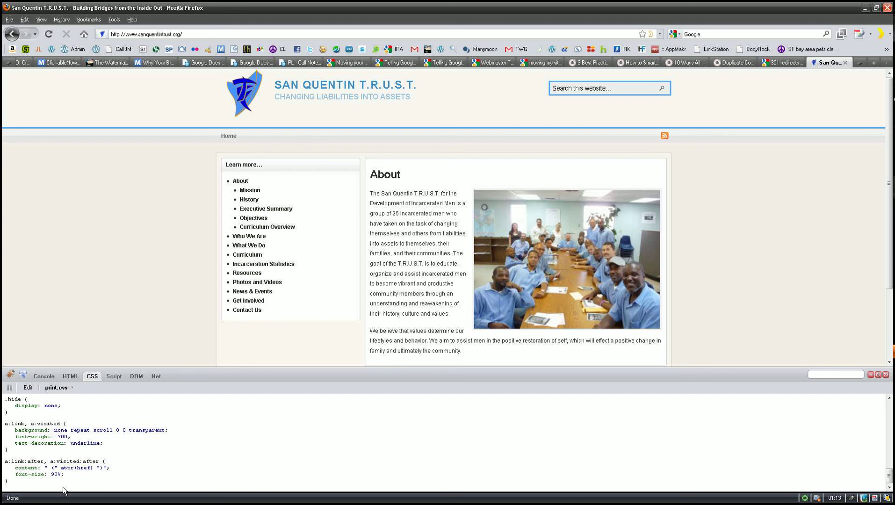
pyautogui.moveTo(161, 445)
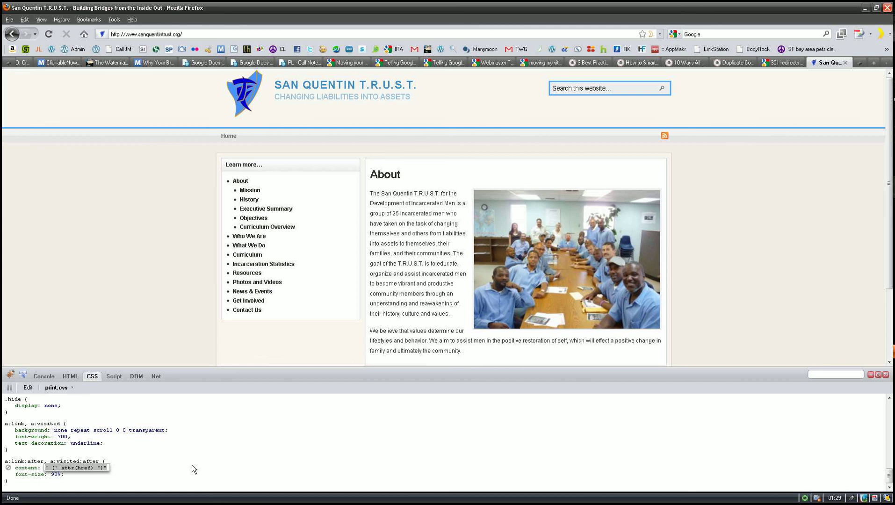
pyautogui.moveTo(195, 469)
pyautogui.write('"')
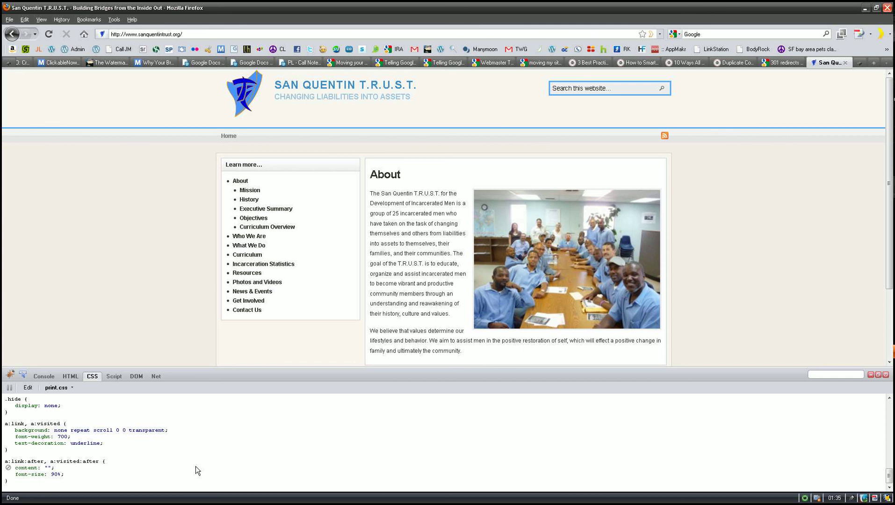
pyautogui.click(9, 18)
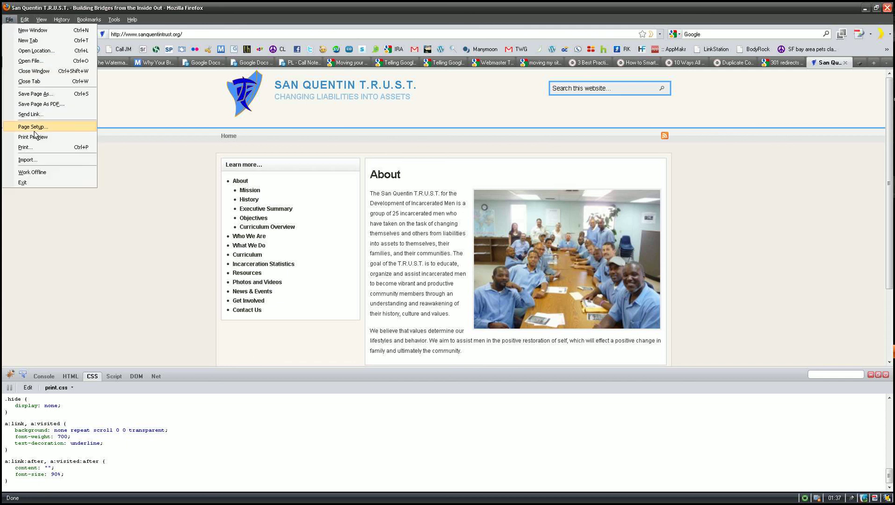
# - Preview the printout again, confirming links appear without appended URLs, then leave the preview
pyautogui.click(33, 136)
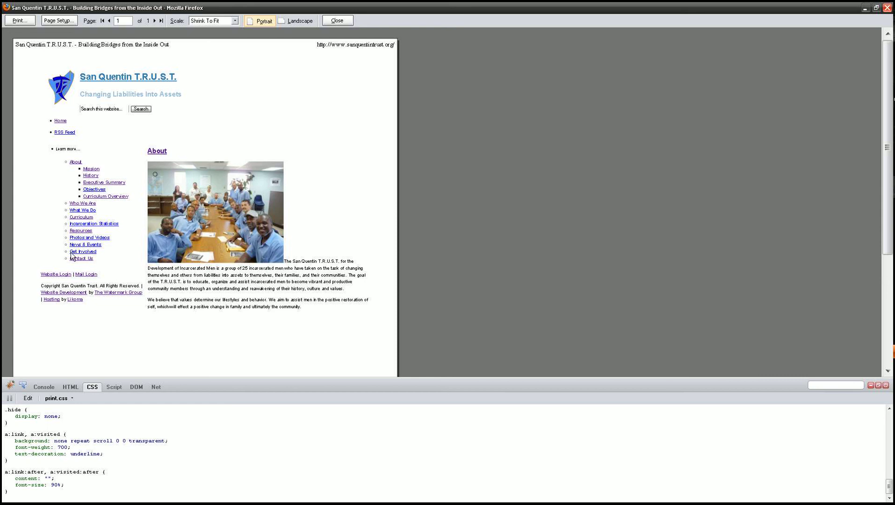
pyautogui.moveTo(80, 159)
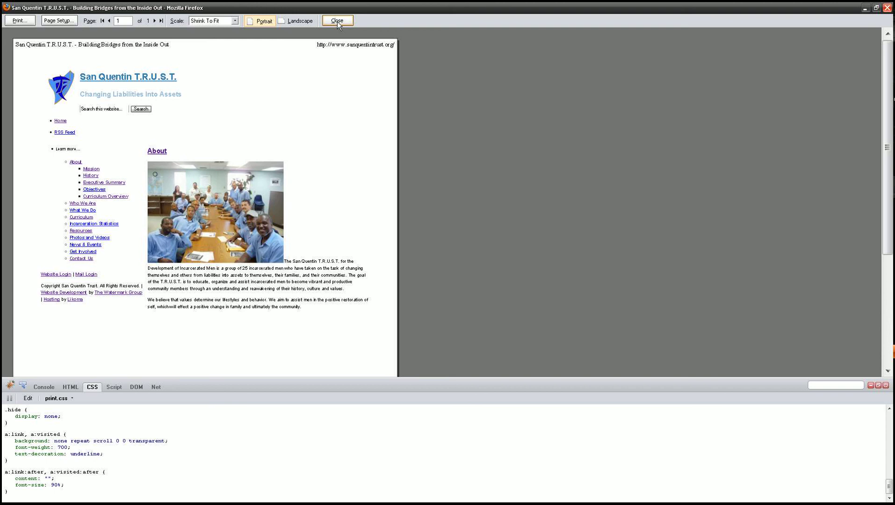
pyautogui.click(337, 21)
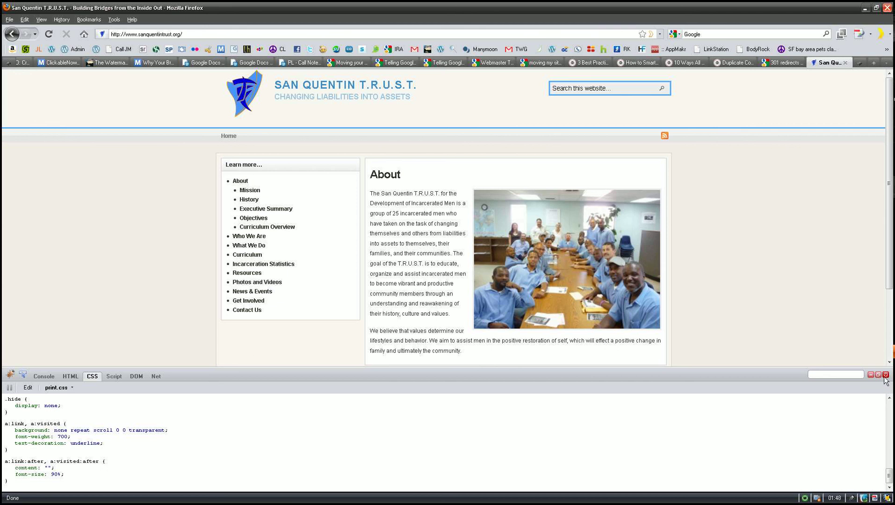
# - Close the Firebug panel so the full About page with its footer is visible
pyautogui.click(887, 375)
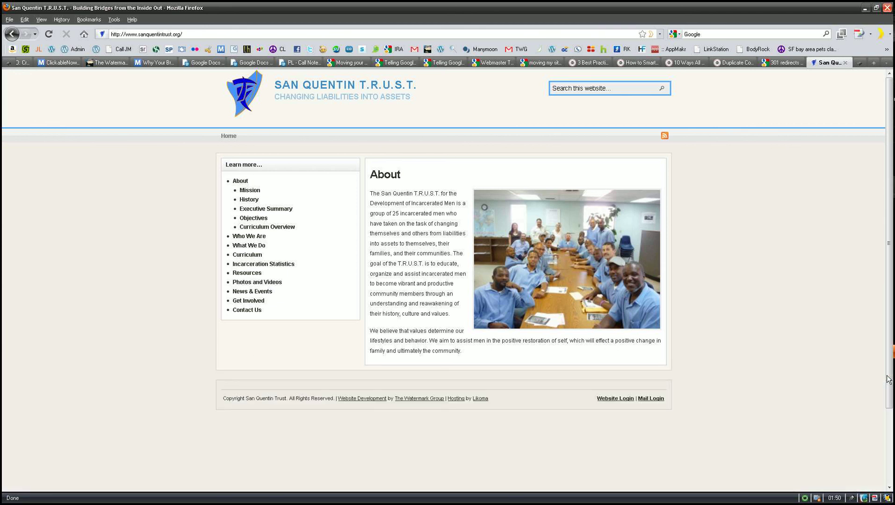
pyautogui.moveTo(817, 501)
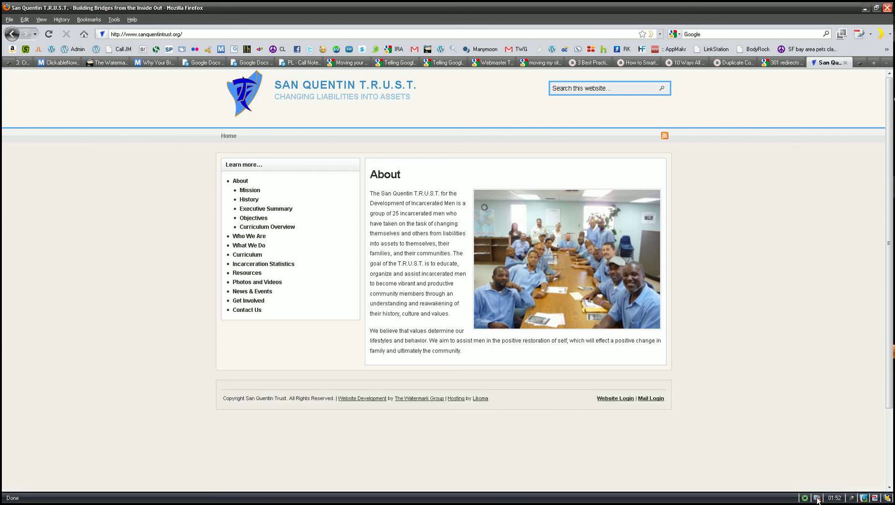